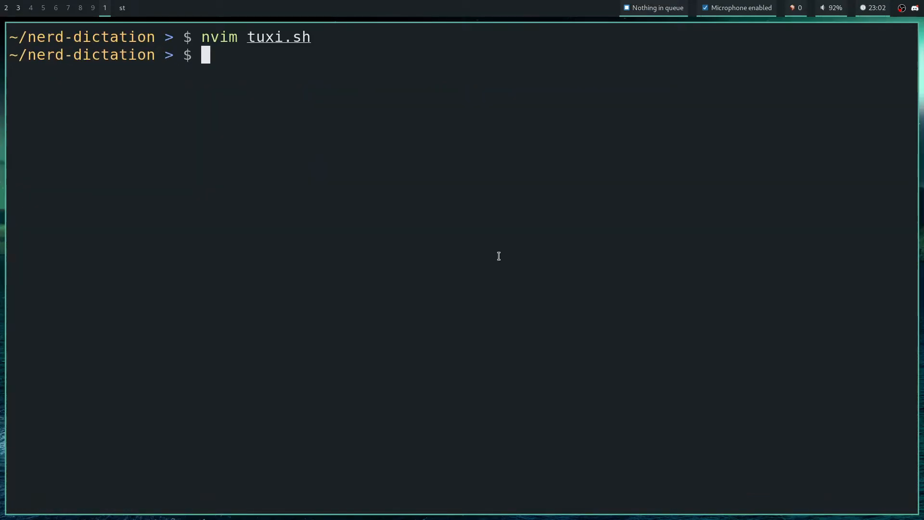
Begin the ./ path at a freshly cleared prompt.
{"action": "type", "text": "./"}
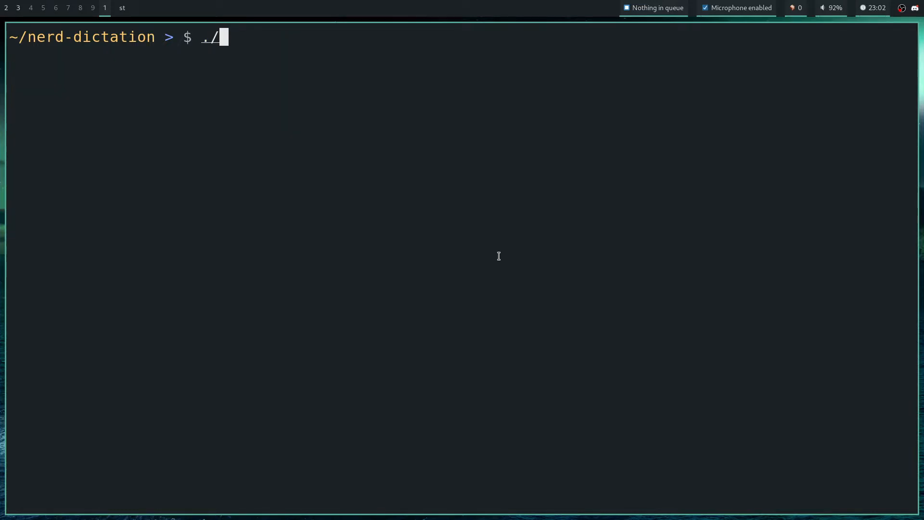
Run ./tuxi.sh to answer spoken questions like the bitcoin price, then stop it with Ctrl+C.
{"action": "type", "text": "tuxi.sh"}
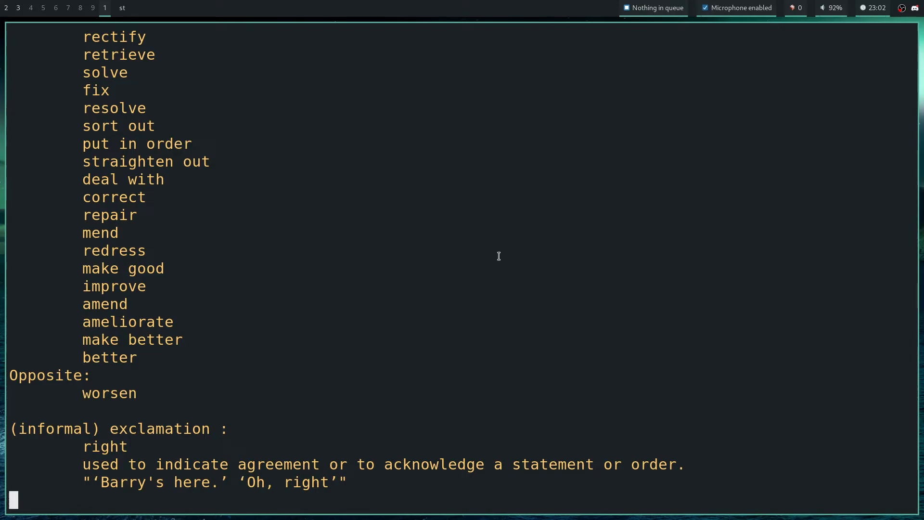
{"action": "key", "text": "ctrl+c"}
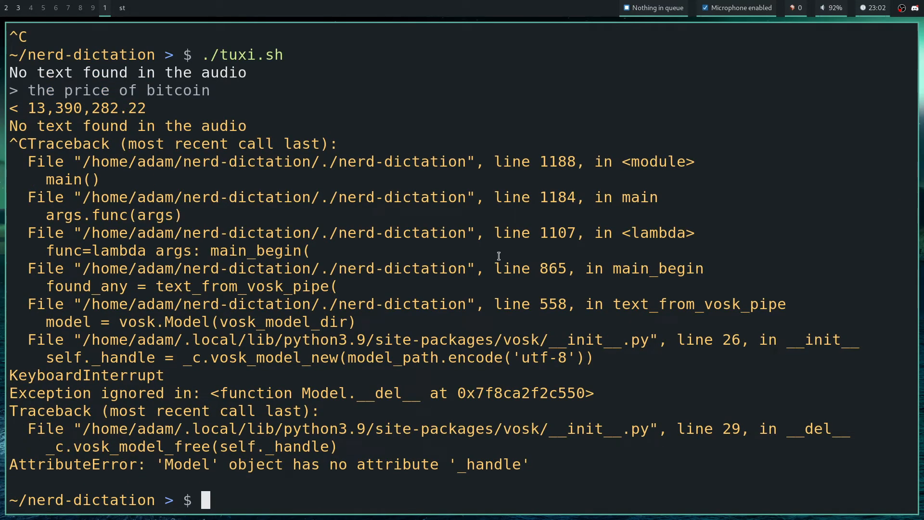
Reopen tuxi.sh in nvim and highlight the loop piping nerd-dictation into tuxi and espeak.
{"action": "type", "text": "nvim tuxi.sh"}
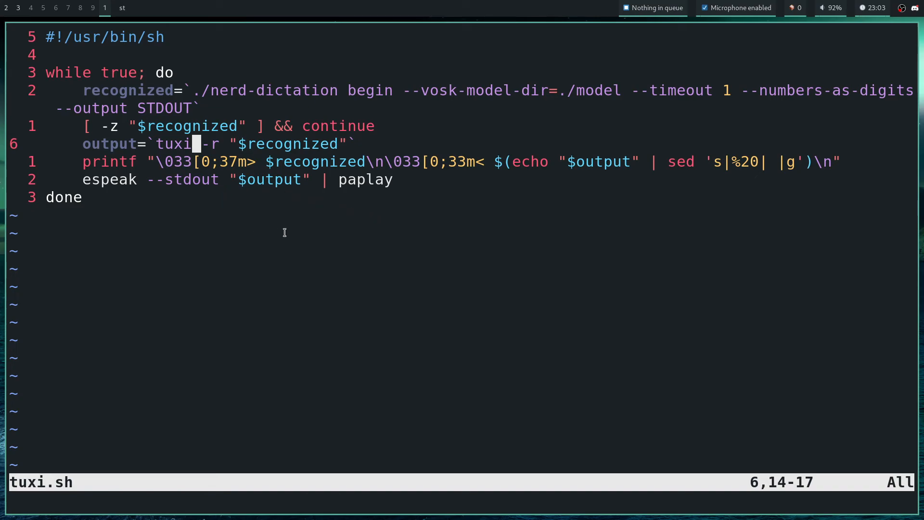
{"action": "mouse_move", "coordinate": [214, 94]}
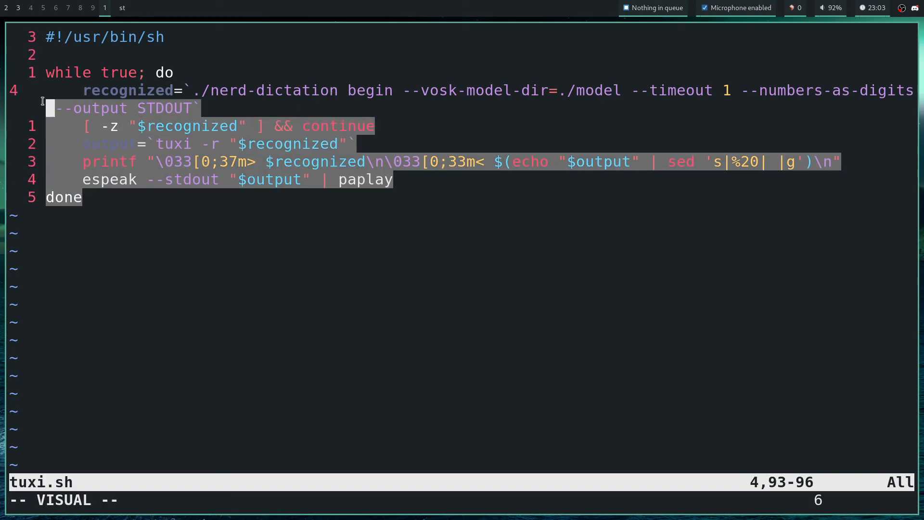
{"action": "key", "text": "Escape"}
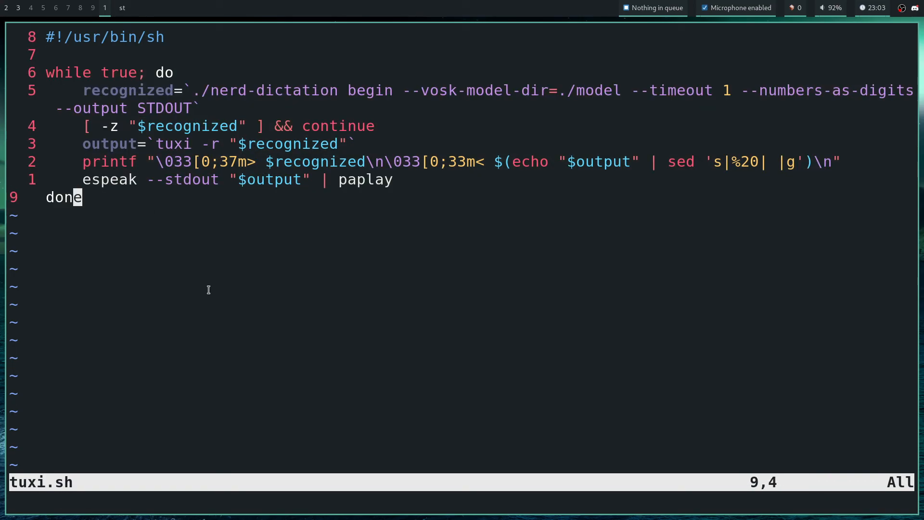
{"action": "mouse_move", "coordinate": [297, 312]}
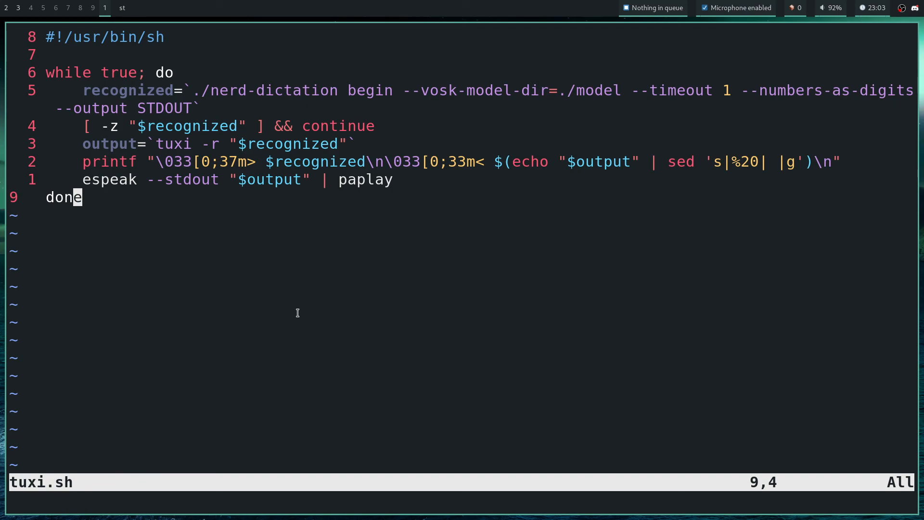